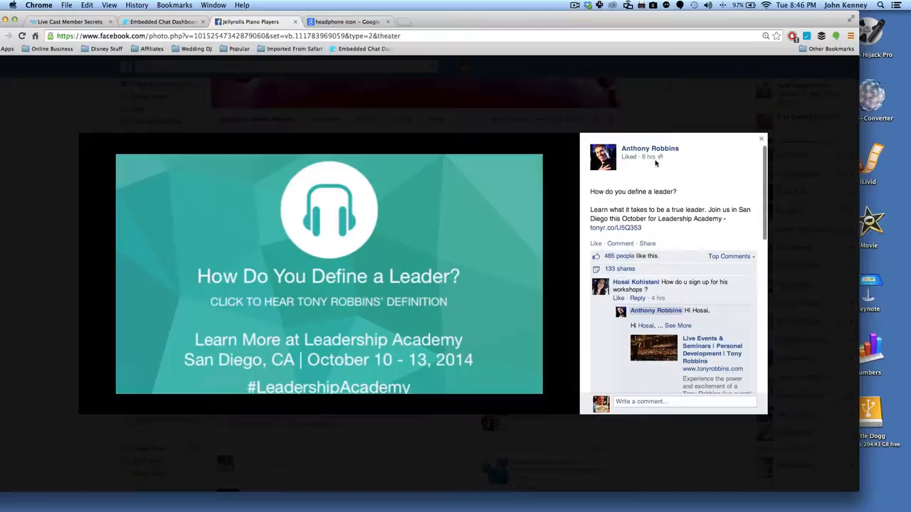
{"action": "mouse_move", "coordinate": [338, 248]}
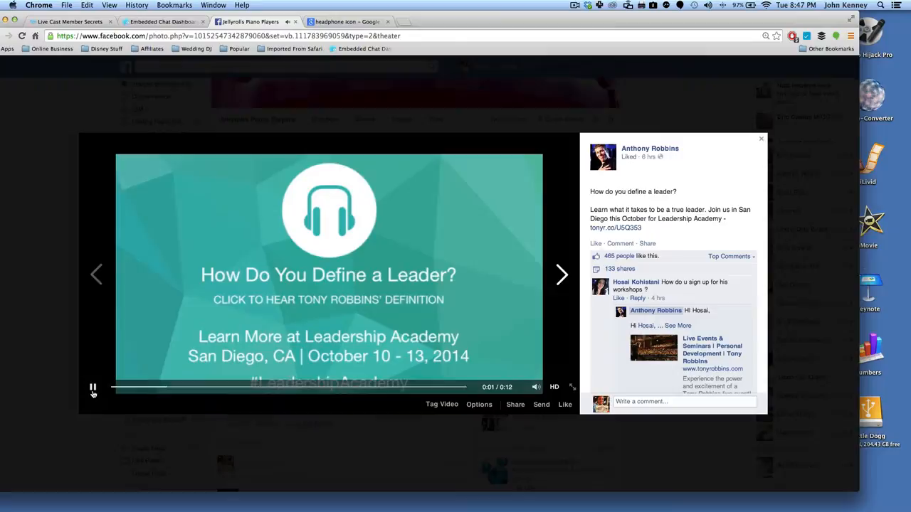
Pause the Facebook Leadership Academy video on its "How Do You Define a Leader?" title slate.
{"action": "left_click", "coordinate": [92, 387]}
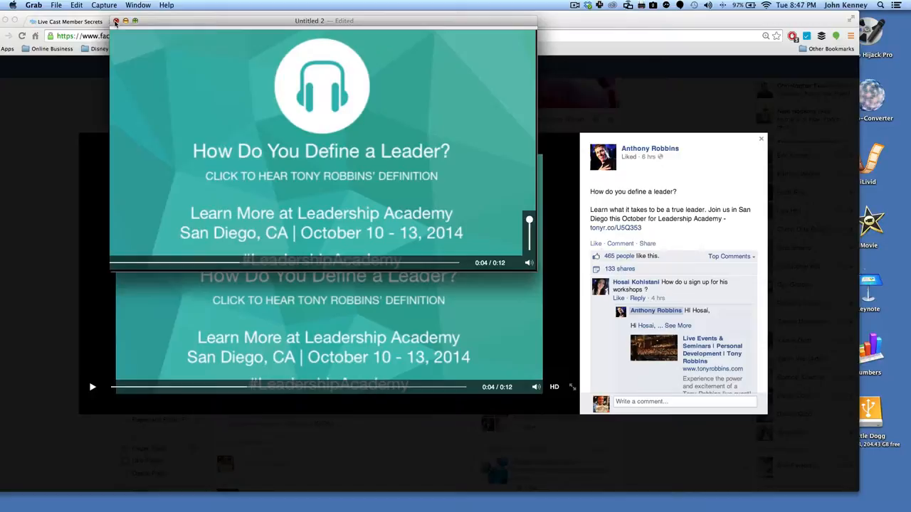
{"action": "mouse_move", "coordinate": [168, 419]}
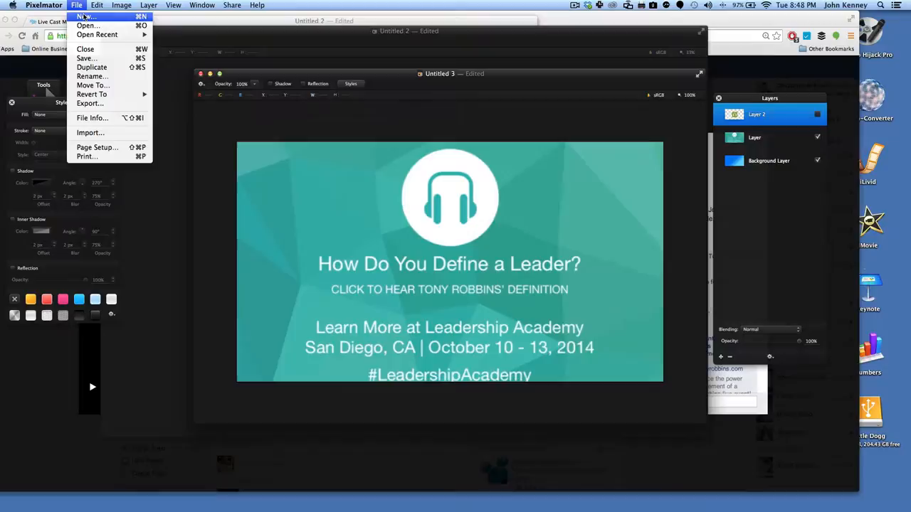
Create a new document at the Clipboard size with a resolution of 600 pixels/inch.
{"action": "left_click", "coordinate": [83, 17]}
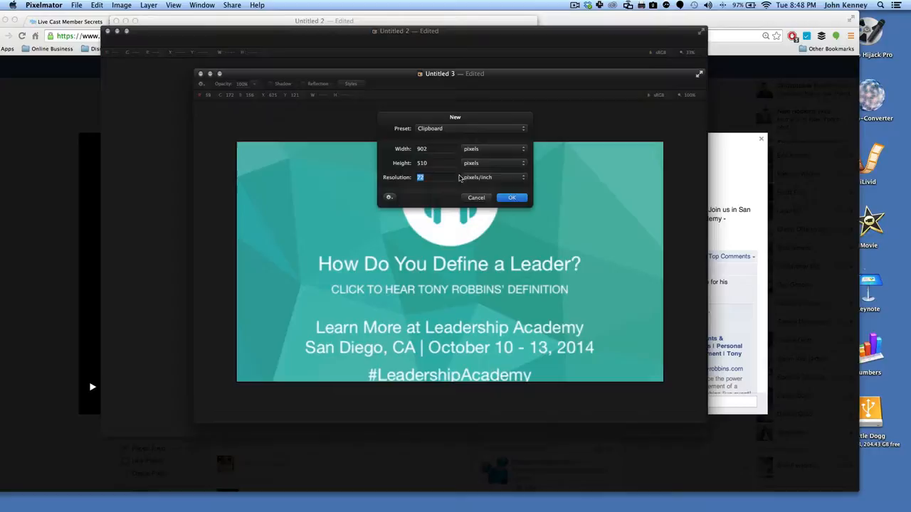
{"action": "type", "text": "600"}
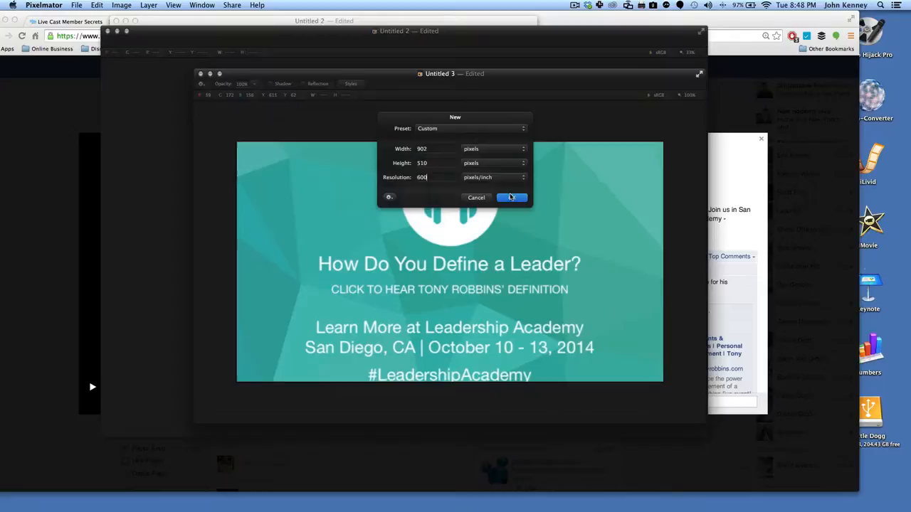
{"action": "left_click", "coordinate": [511, 197]}
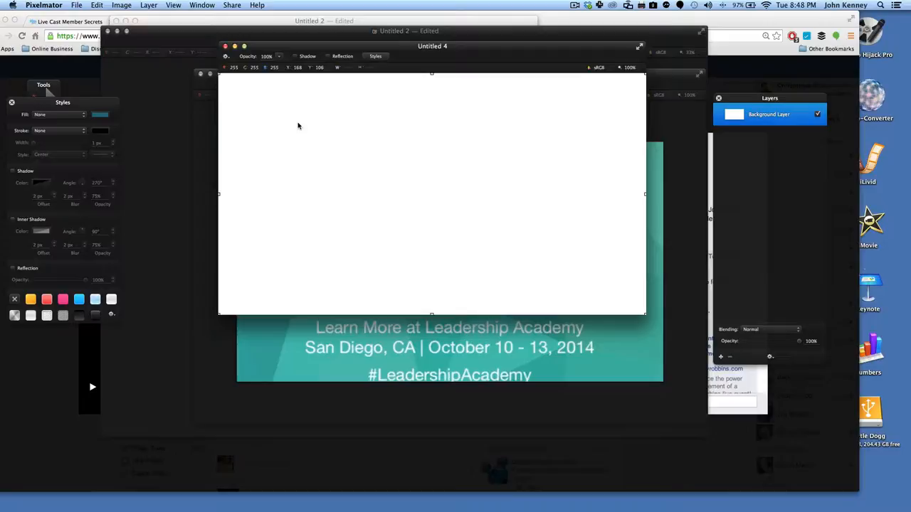
{"action": "mouse_move", "coordinate": [492, 178]}
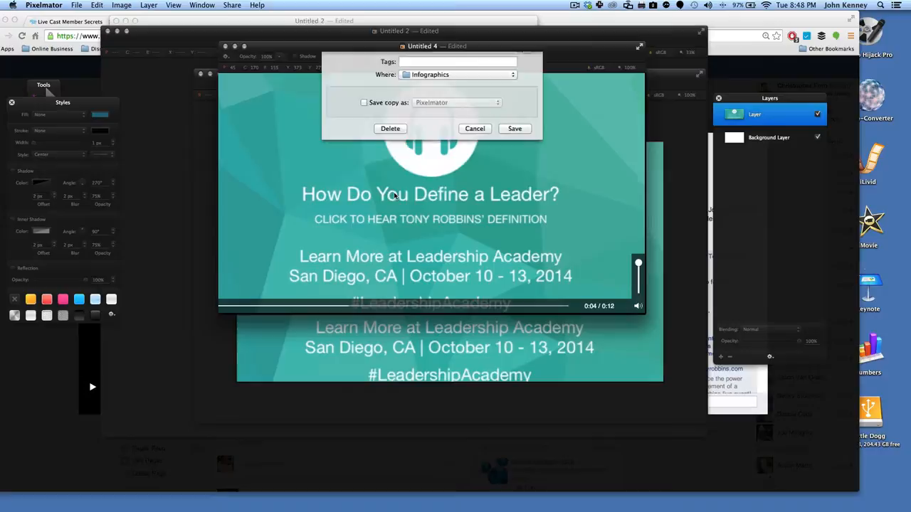
Delete the Untitled 4 capture document without saving, returning to the slate design.
{"action": "left_click", "coordinate": [515, 128]}
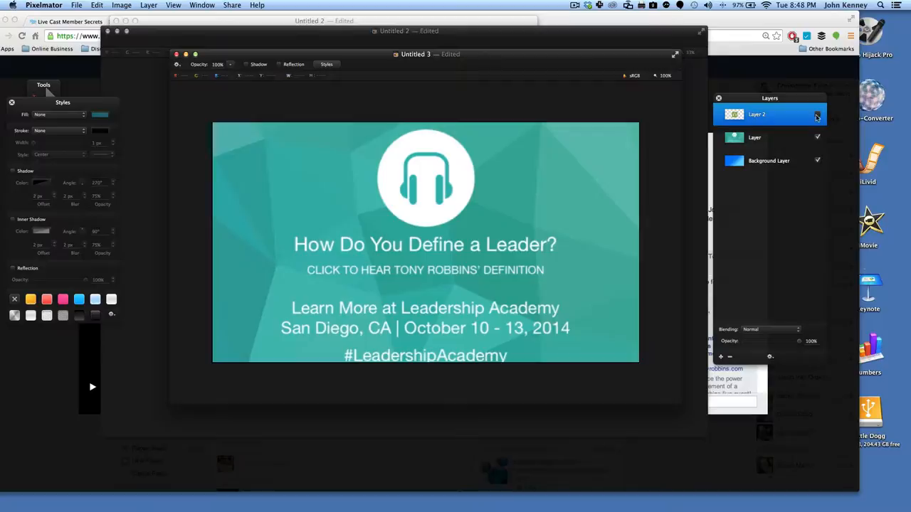
Paste a green square headphone icon from Google Images into the Untitled 3 slate document.
{"action": "left_click", "coordinate": [348, 21]}
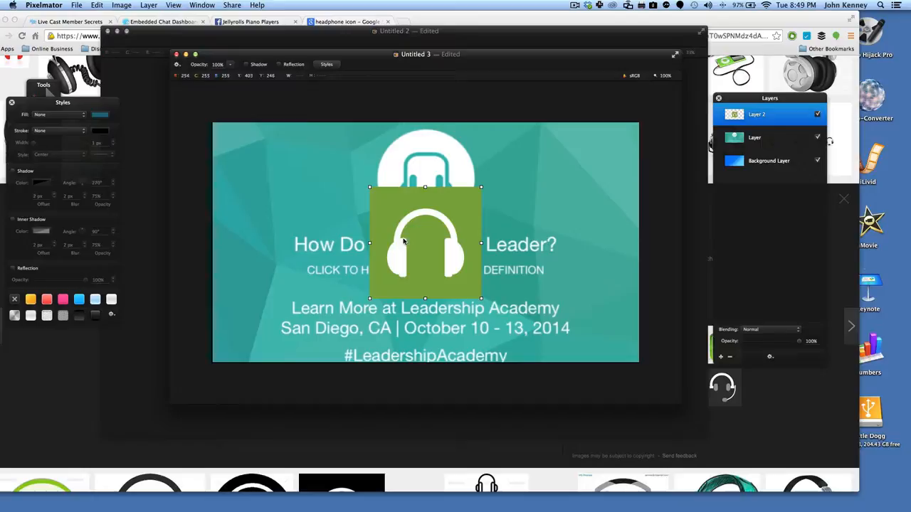
{"action": "left_click", "coordinate": [769, 160]}
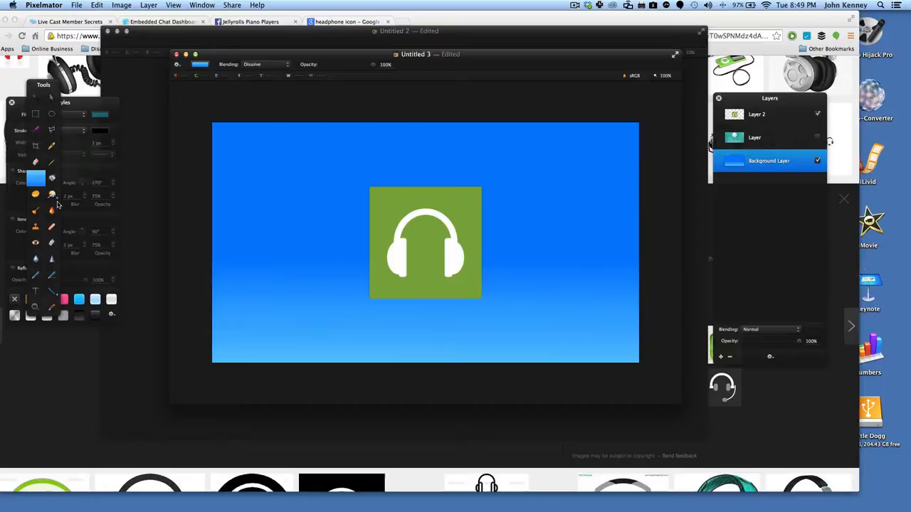
Position the headphone icon near the slate centre and fill the elliptical selection around it with white.
{"action": "left_click", "coordinate": [769, 114]}
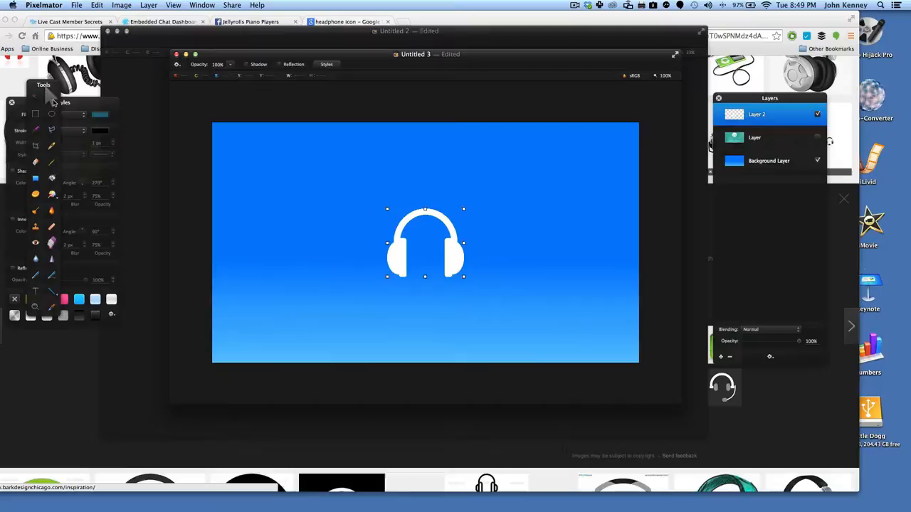
{"action": "left_click_drag", "start_coordinate": [425, 241], "coordinate": [425, 178]}
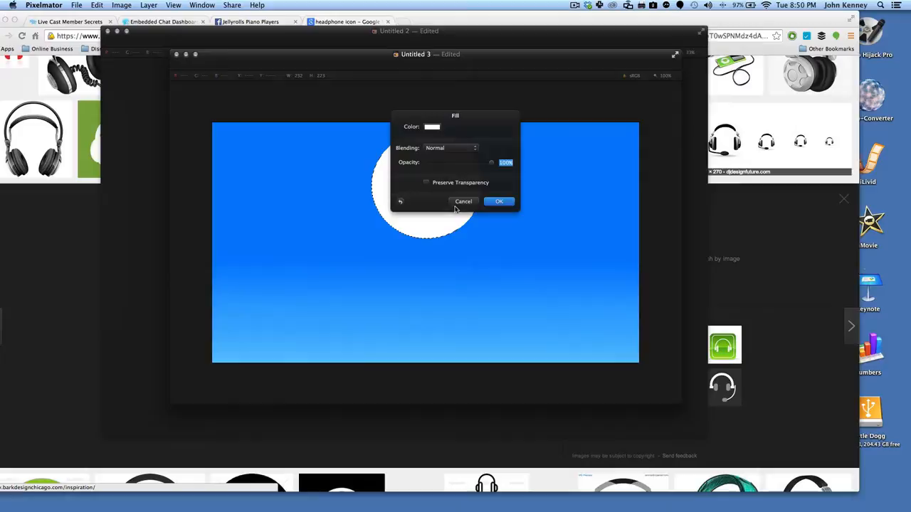
{"action": "left_click", "coordinate": [499, 202]}
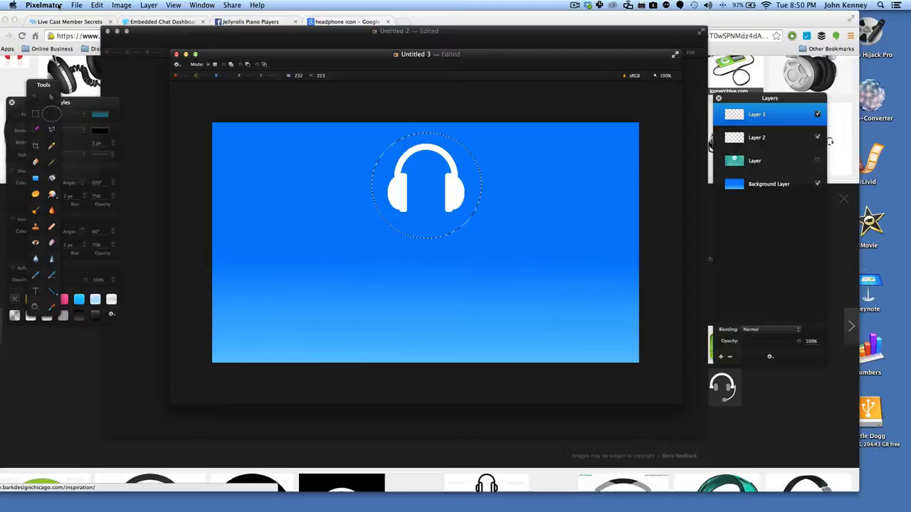
Reorder Layer 2 above Layer 3 so the headphones knock out in blue from the white circle.
{"action": "right_click", "coordinate": [425, 185]}
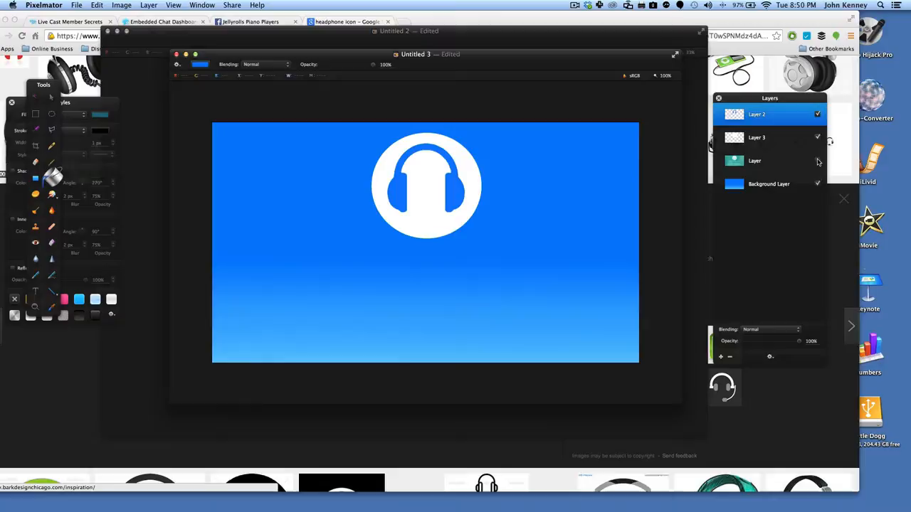
{"action": "left_click", "coordinate": [817, 136]}
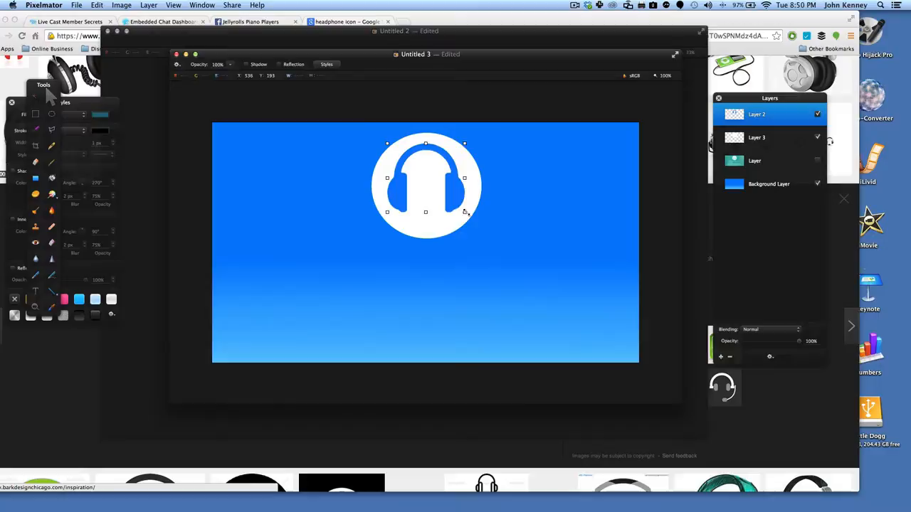
Transform the white headphone circle to a slightly smaller proportional size and apply it.
{"action": "left_click", "coordinate": [757, 137]}
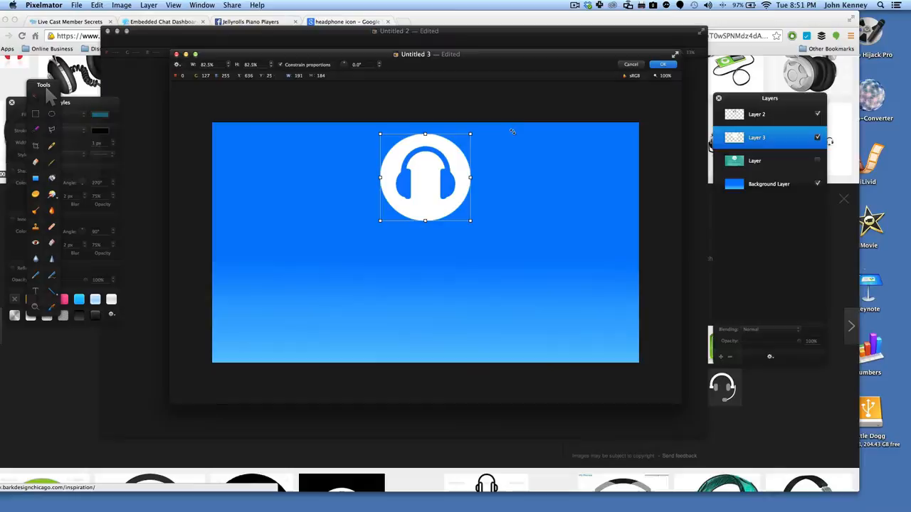
{"action": "left_click", "coordinate": [660, 64]}
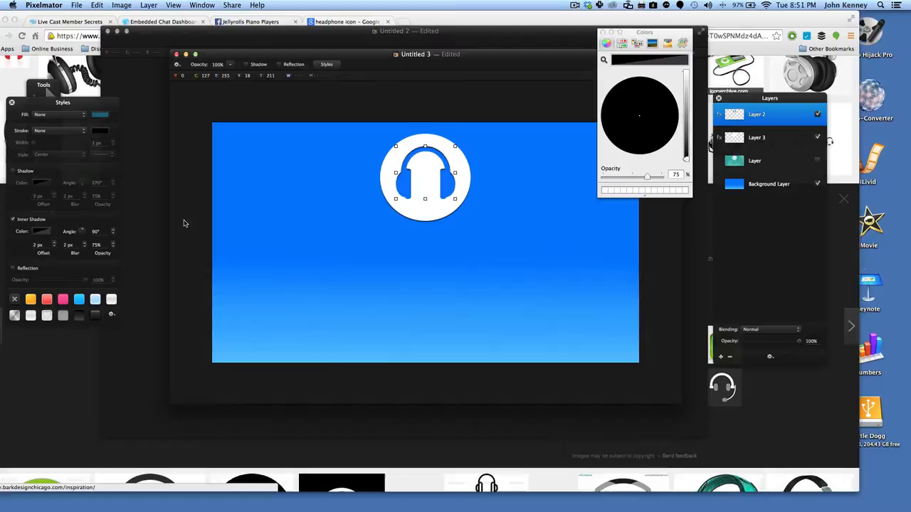
Enable a Shadow style on the headphone circle with the shadow color at 75% opacity.
{"action": "left_click", "coordinate": [768, 136]}
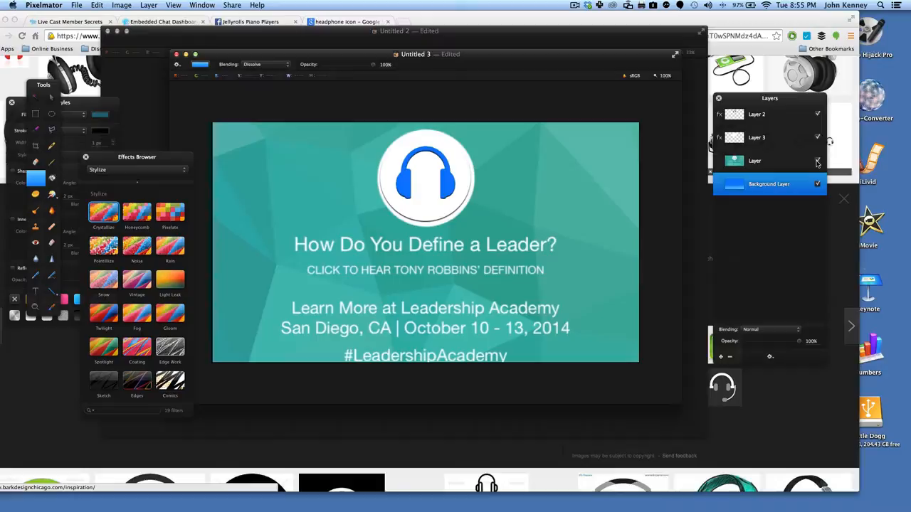
Add a 'Disney Parks News' headline with the Type tool and choose a new typeface for it.
{"action": "left_click", "coordinate": [817, 159]}
{"action": "type", "text": "Disney P"}
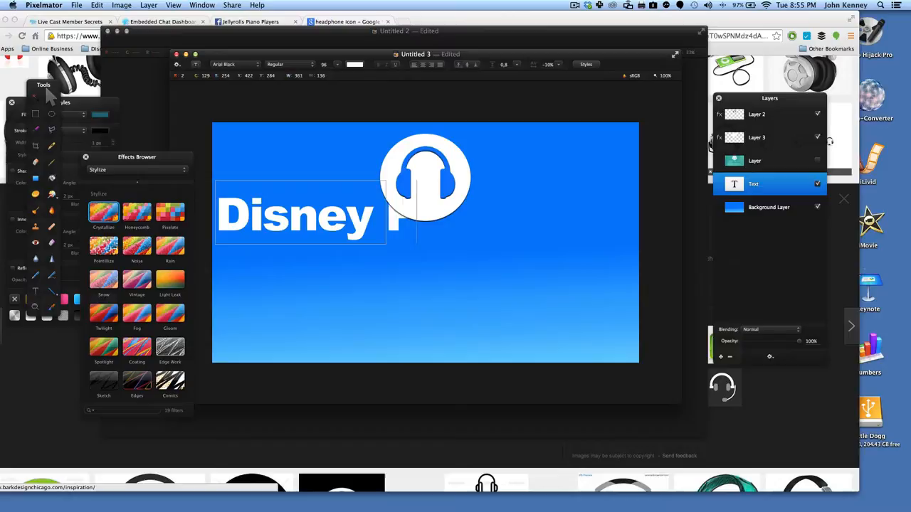
{"action": "left_click", "coordinate": [235, 64]}
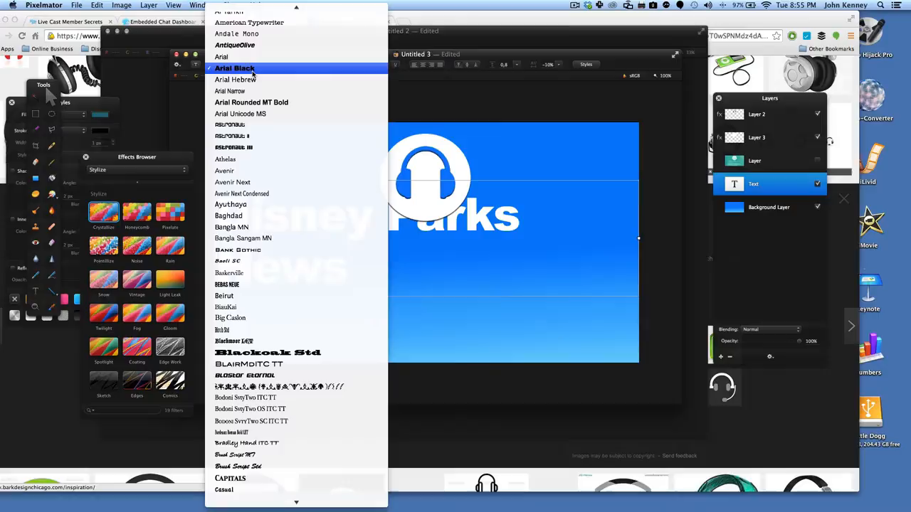
{"action": "left_click", "coordinate": [222, 57]}
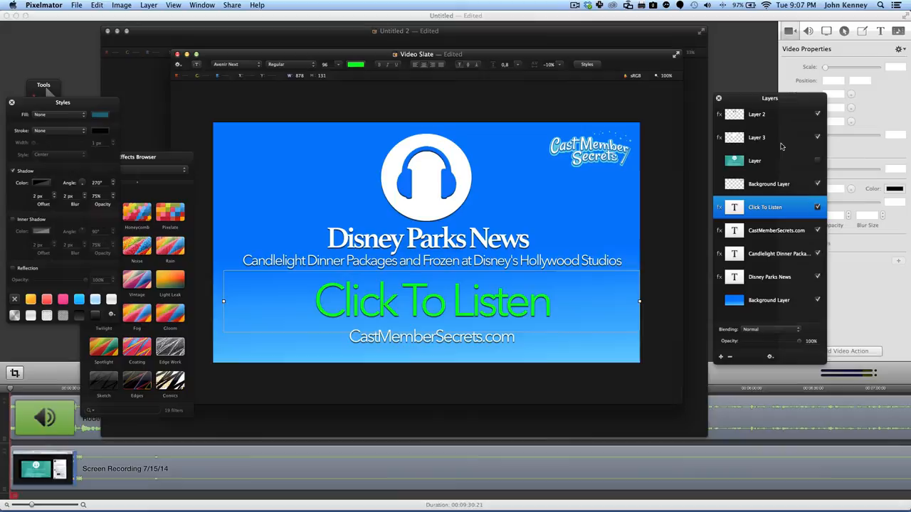
Select the headphone circle icon layer after adding the subtitle, green 'Click To Listen', website and logo.
{"action": "left_click", "coordinate": [757, 137]}
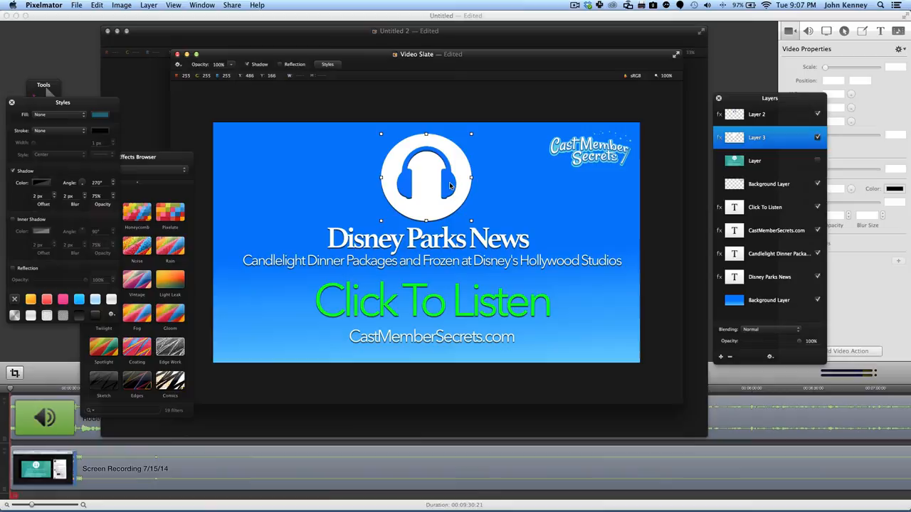